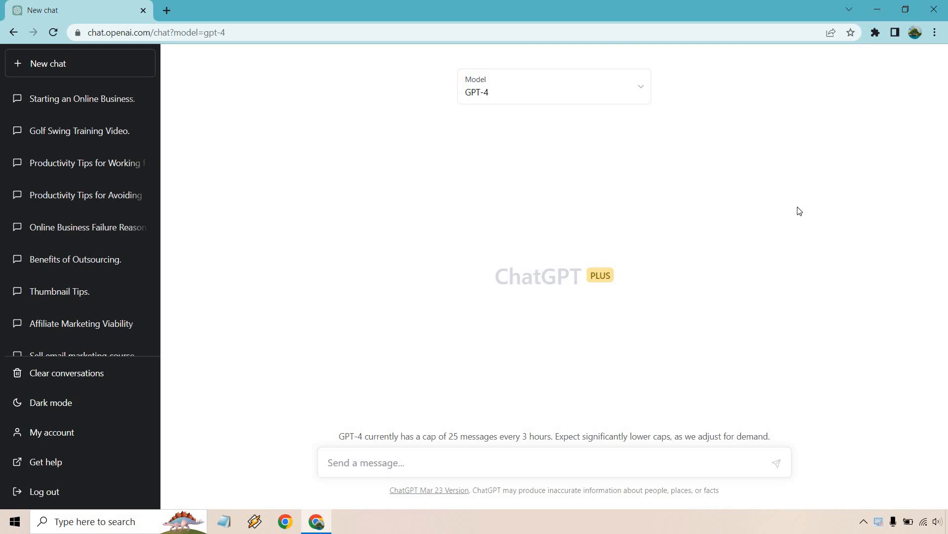
Ask GPT-4 for one-word YouTube marketing benefits in A–Z order and review the 26-item answer.
click(553, 87)
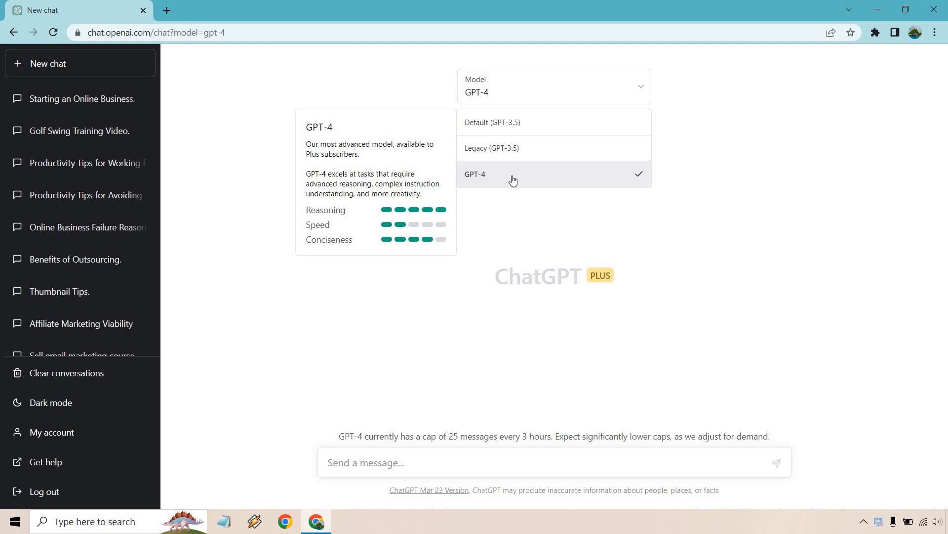
mouse_move(507, 122)
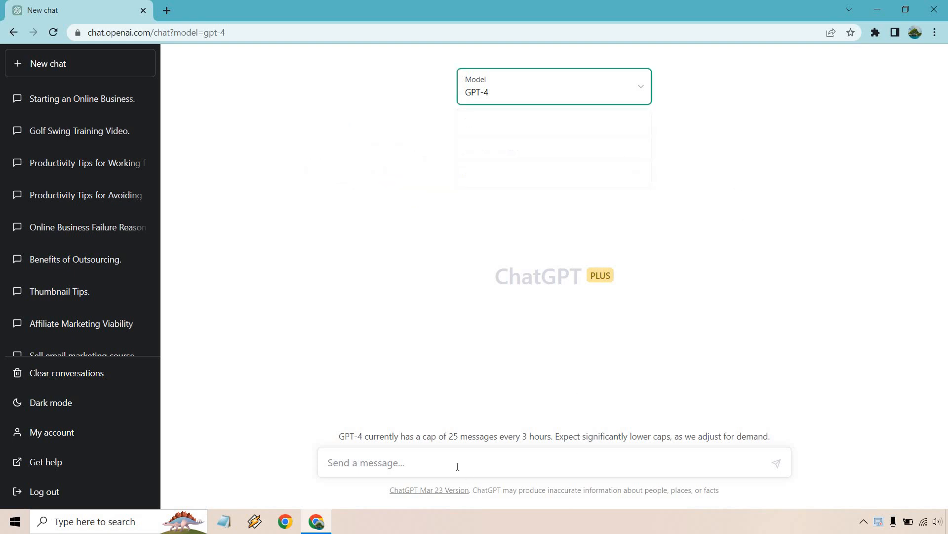
text(Give me one word benefits of using YouTube for marketing, but do it in incremental order going from A-Z.)
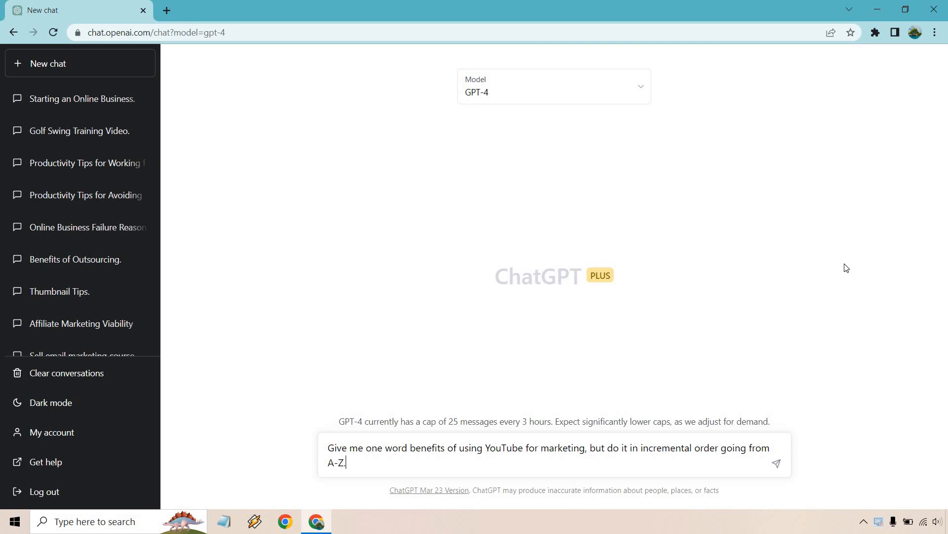
click(776, 464)
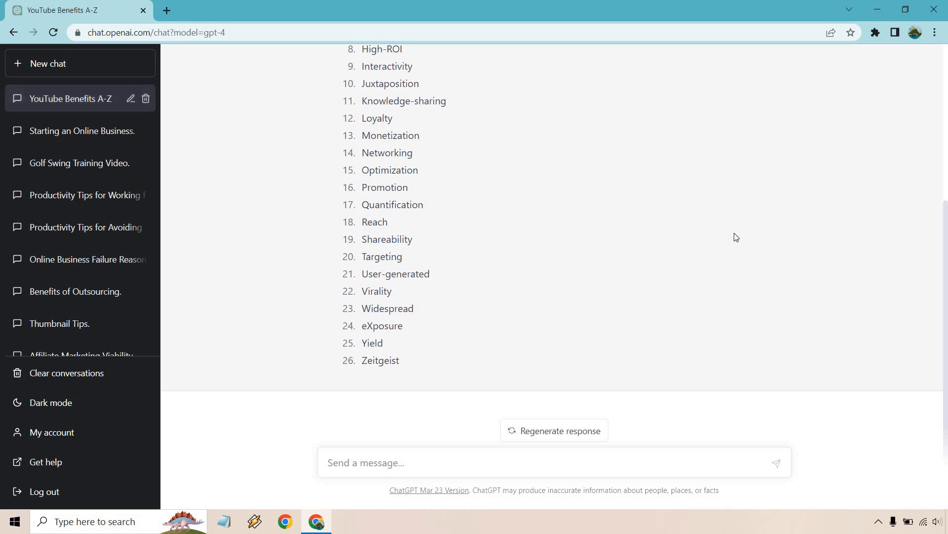
scroll(up, 3)
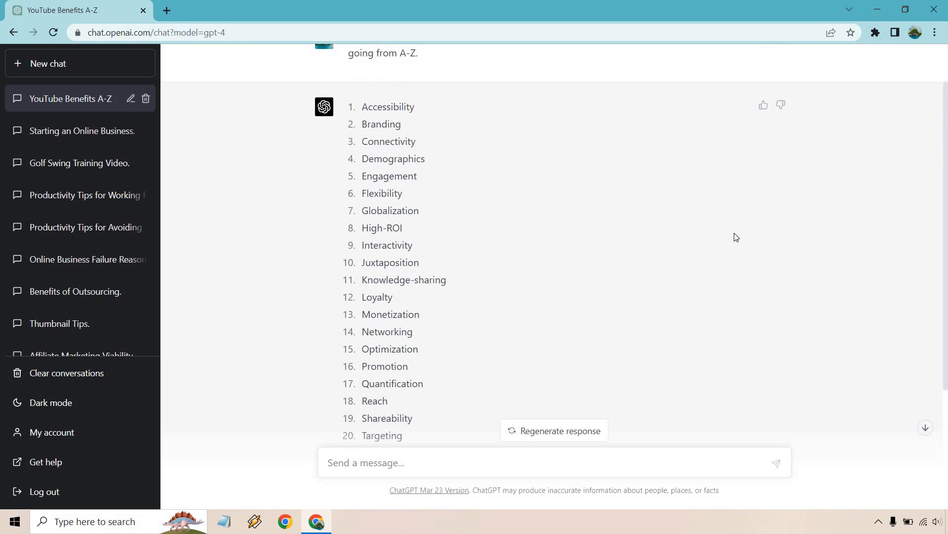
scroll(up, 3)
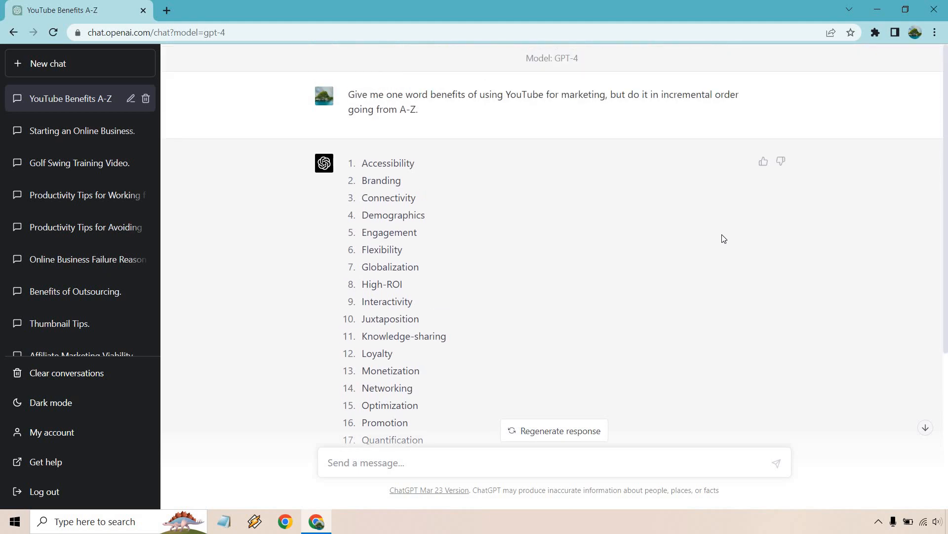
mouse_move(320, 144)
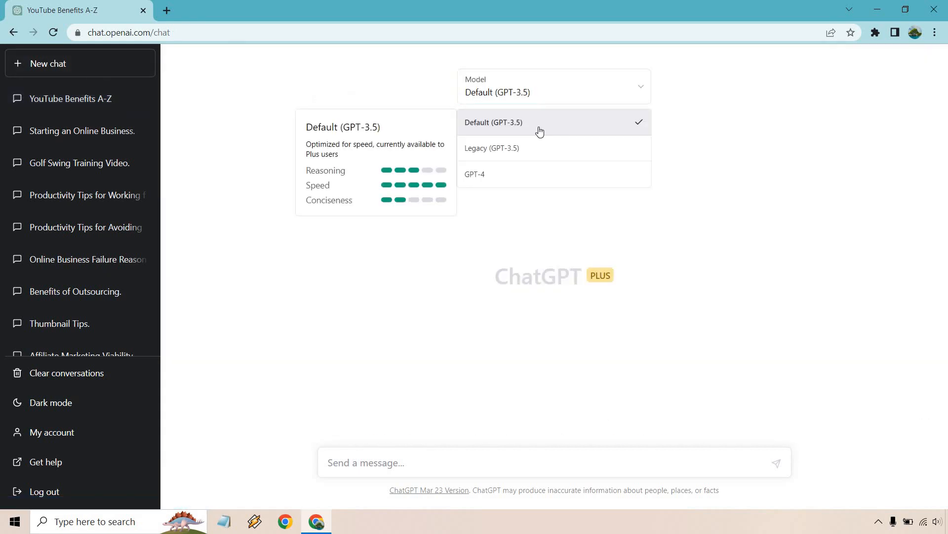
Set the new chat to GPT-4 and draft the drill-sergeant organic traffic prompt.
click(474, 174)
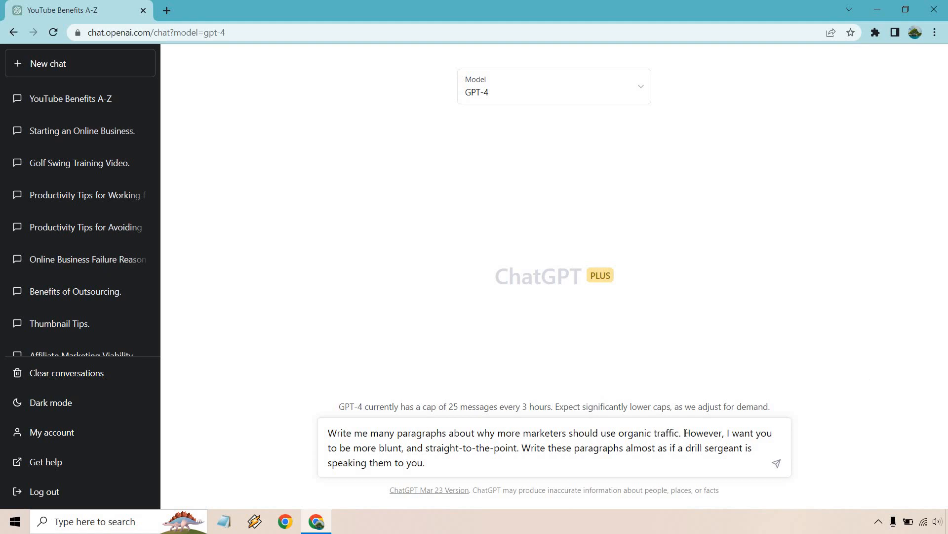
drag(683, 433, 425, 463)
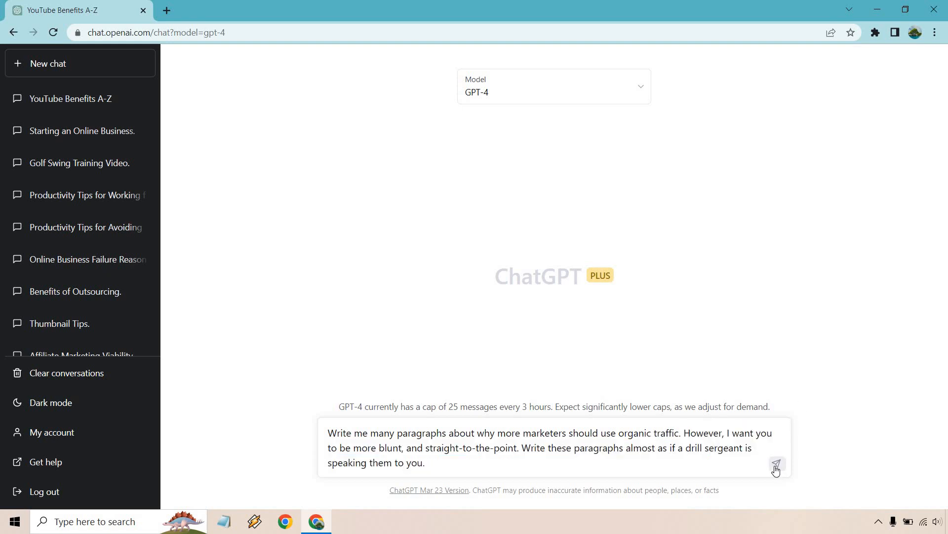
Send the drill-sergeant organic traffic prompt and get GPT-4's blunt paragraphs.
click(777, 464)
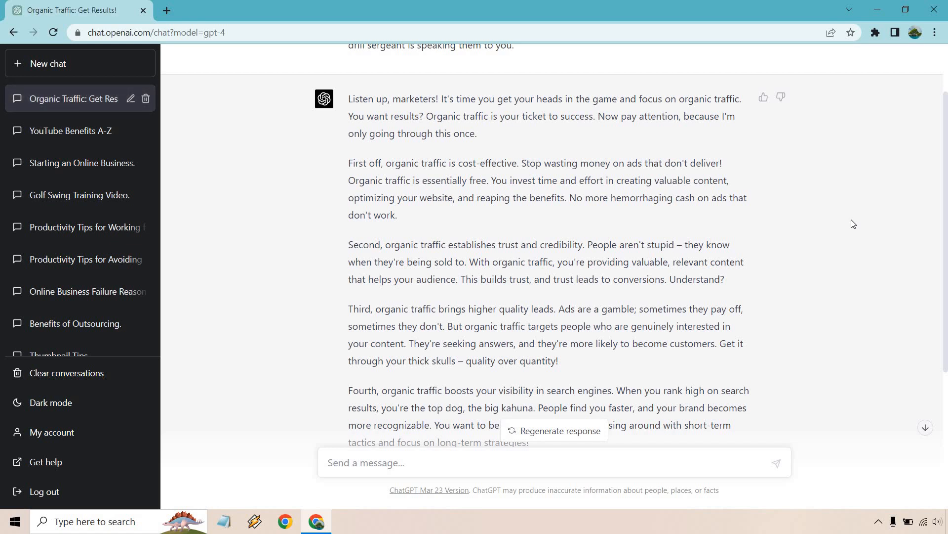
mouse_move(847, 208)
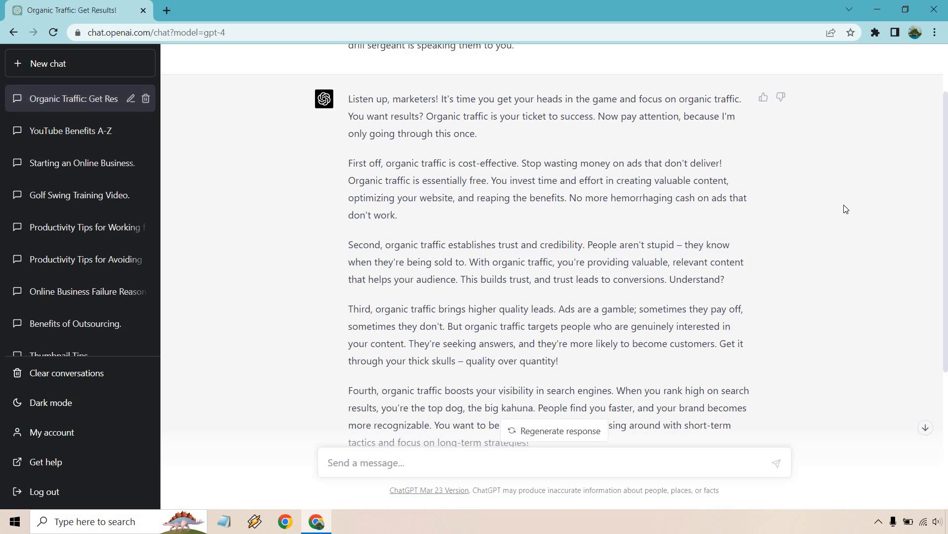
scroll(down, 3)
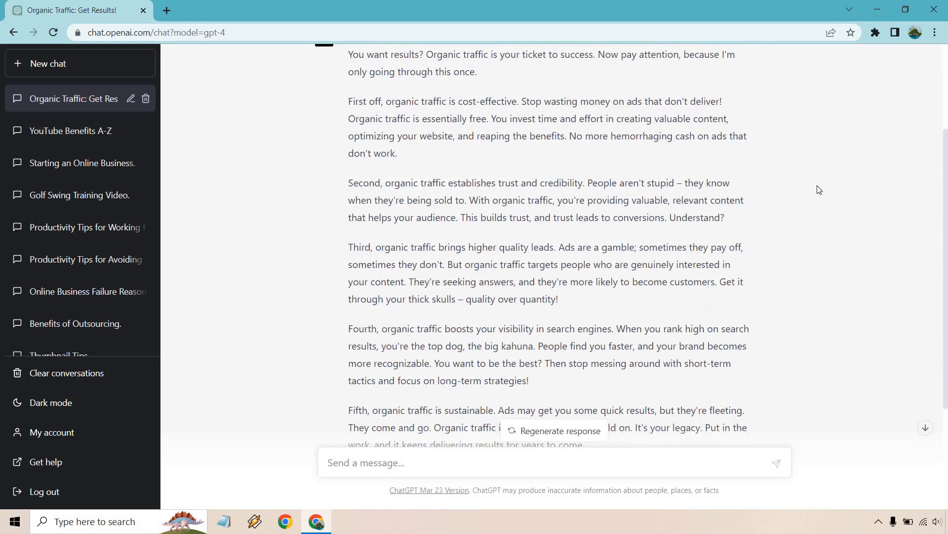
scroll(down, 3)
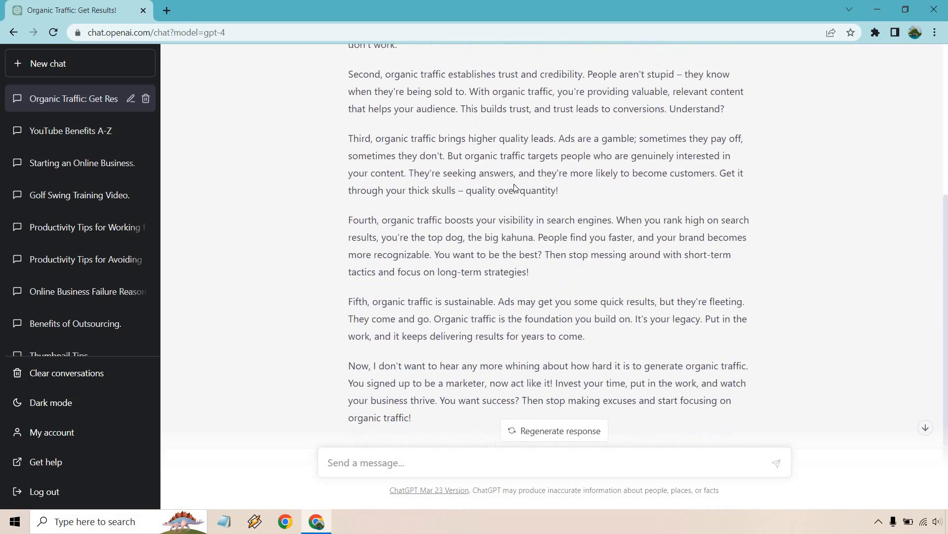
scroll(down, 3)
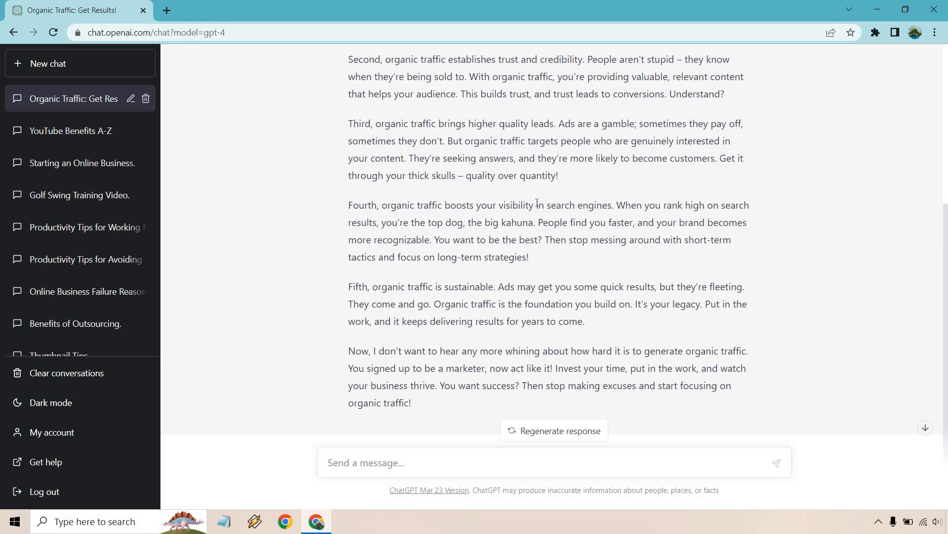
mouse_move(557, 254)
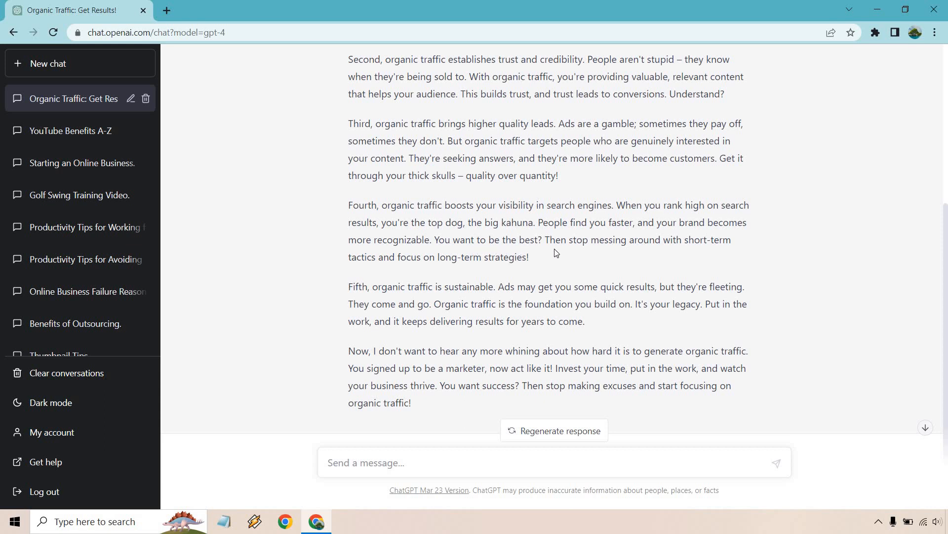
scroll(down, 3)
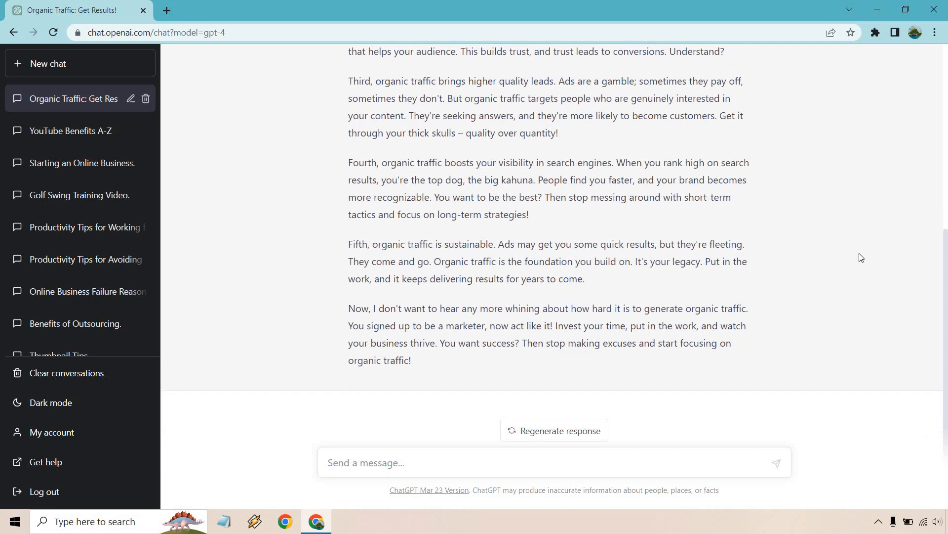
scroll(up, 3)
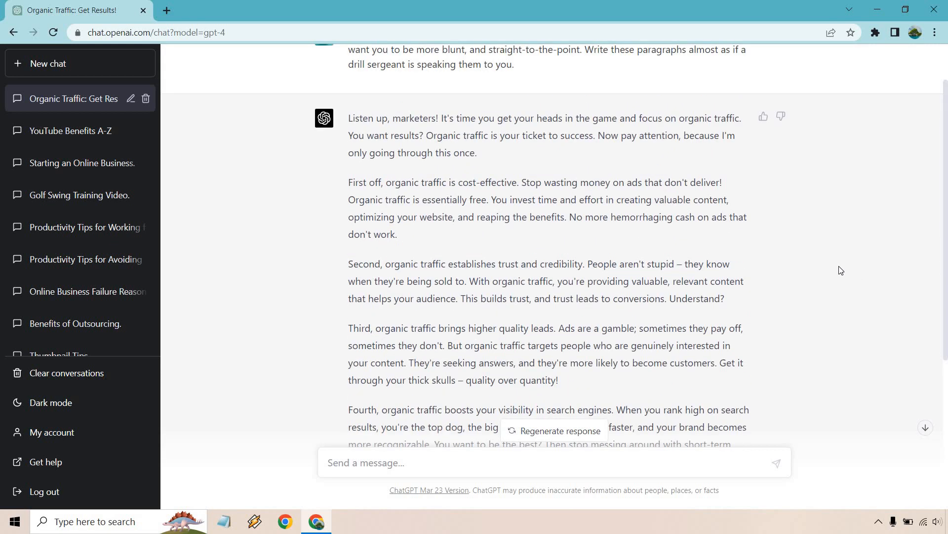
scroll(down, 3)
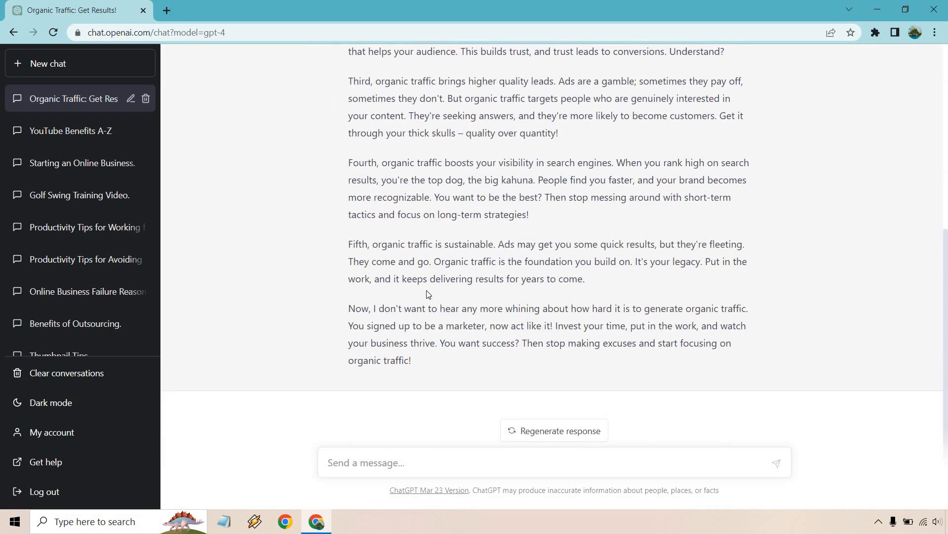
scroll(up, 3)
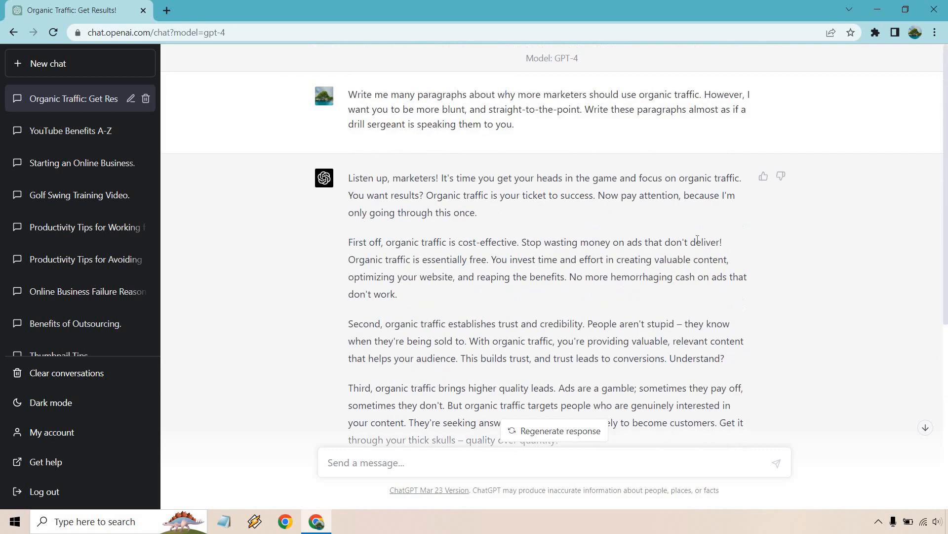
scroll(down, 3)
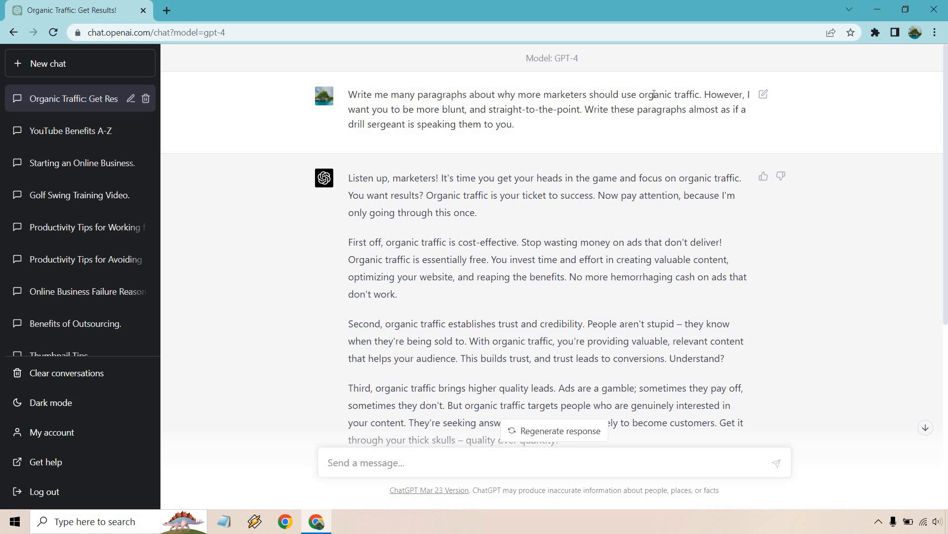
drag(348, 95, 701, 95)
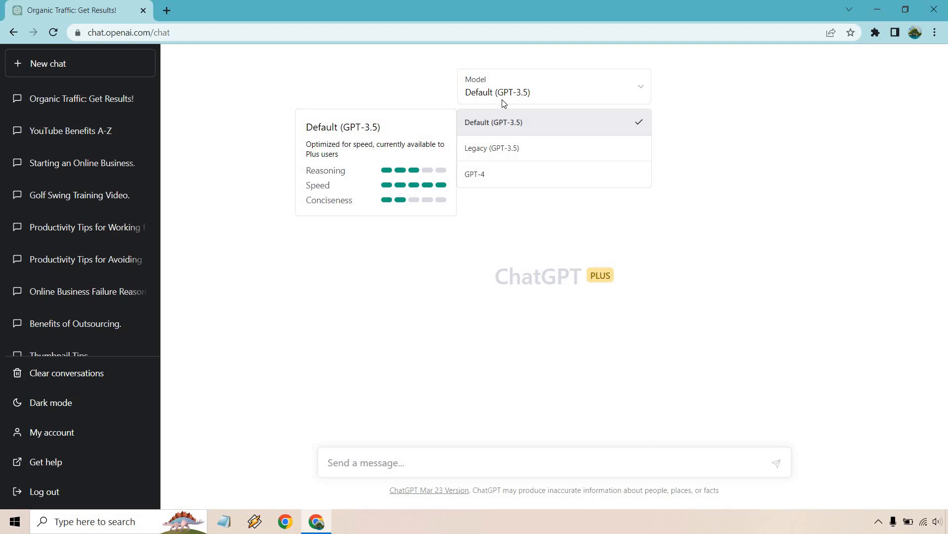
mouse_move(508, 129)
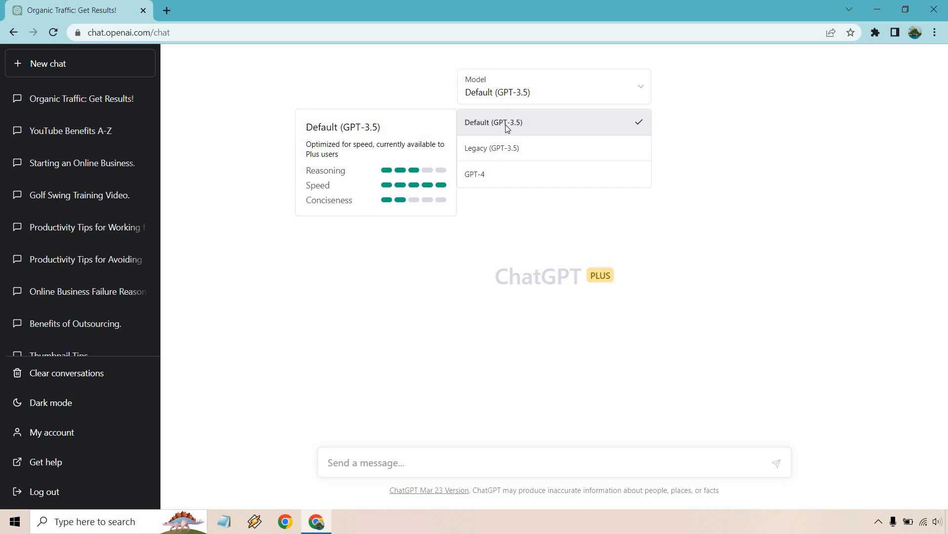
Ask Default (GPT-3.5) to write many paragraphs on why marketers should use organic traffic.
click(507, 123)
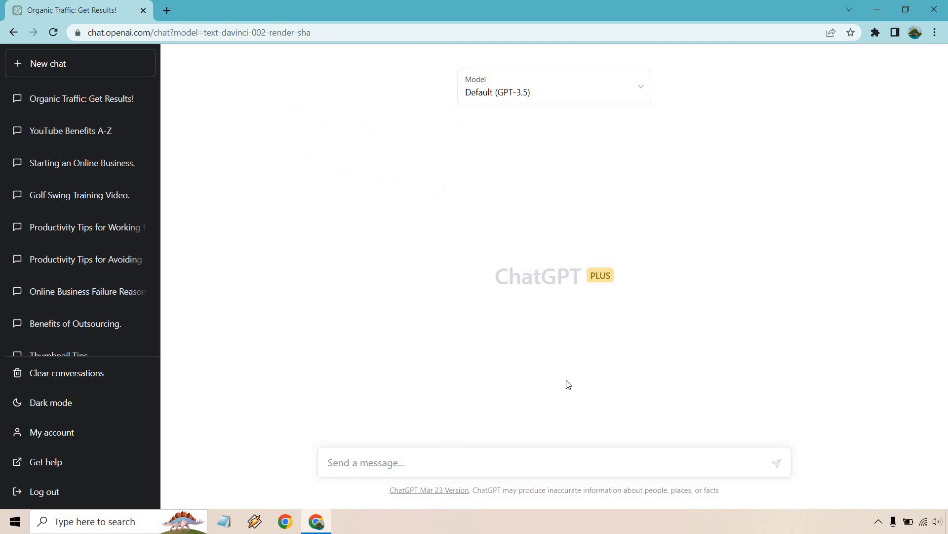
text(Write me many paragraphs about why more marketers should use organic traffic.)
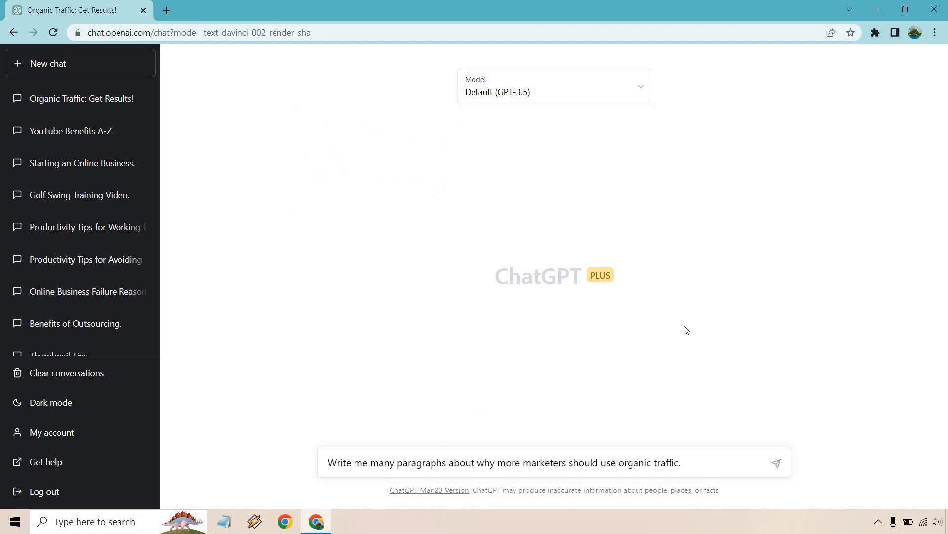
click(777, 463)
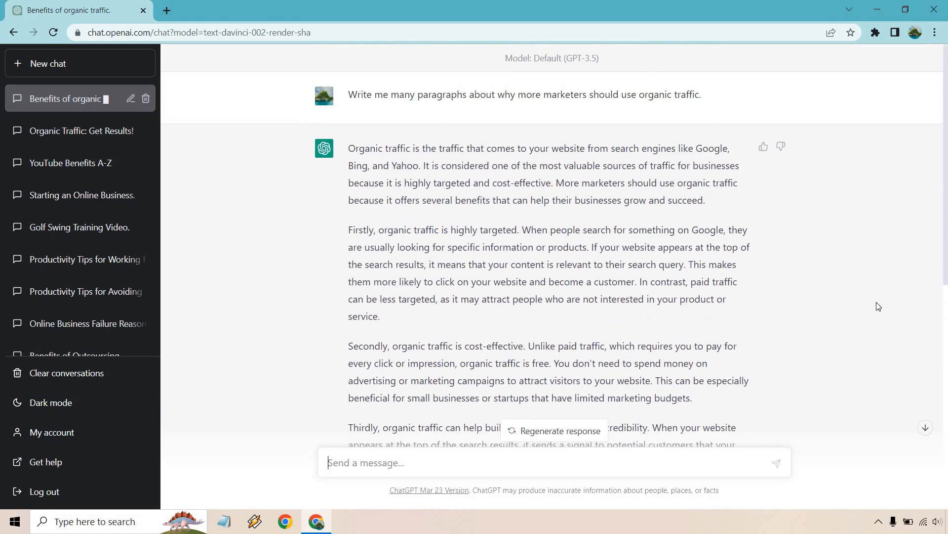
scroll(down, 3)
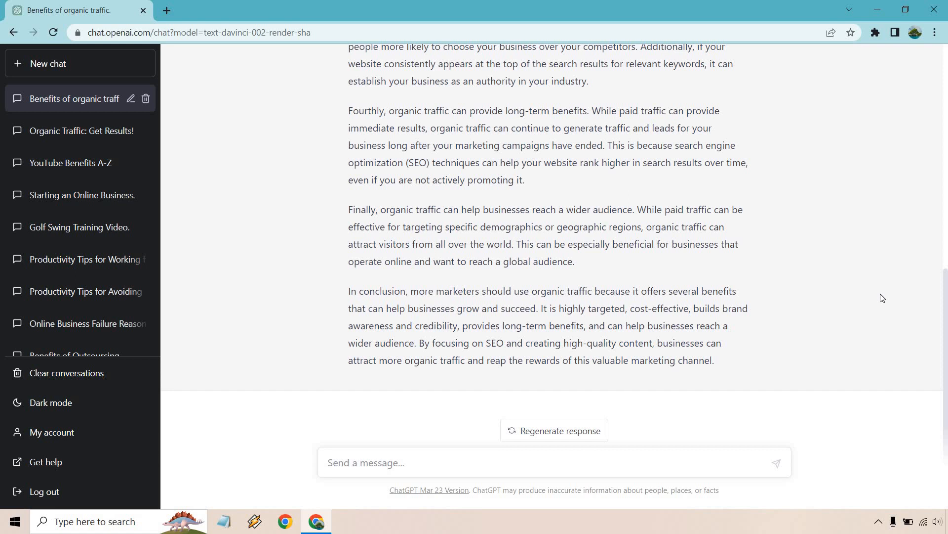
scroll(up, 3)
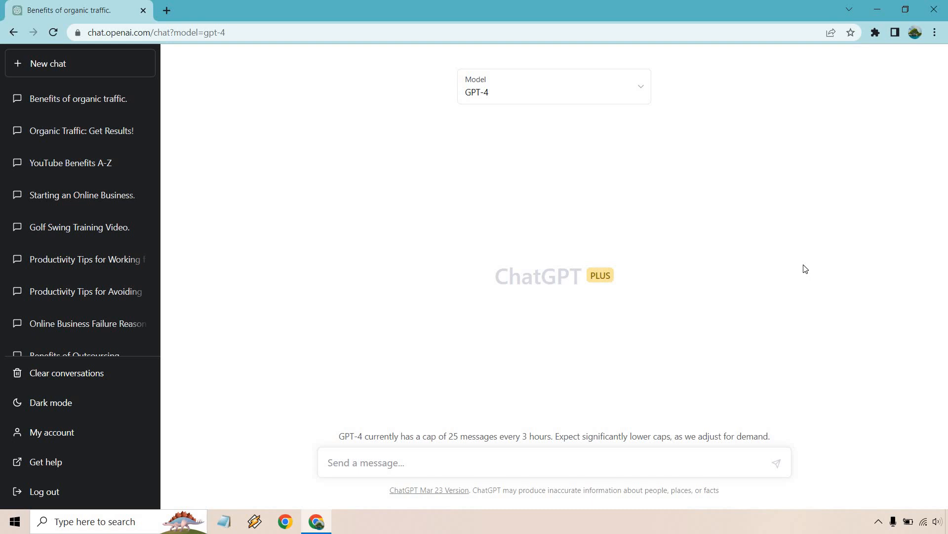
Show the model list in a fresh chat to compare Default (GPT-3.5) and GPT-4.
click(554, 86)
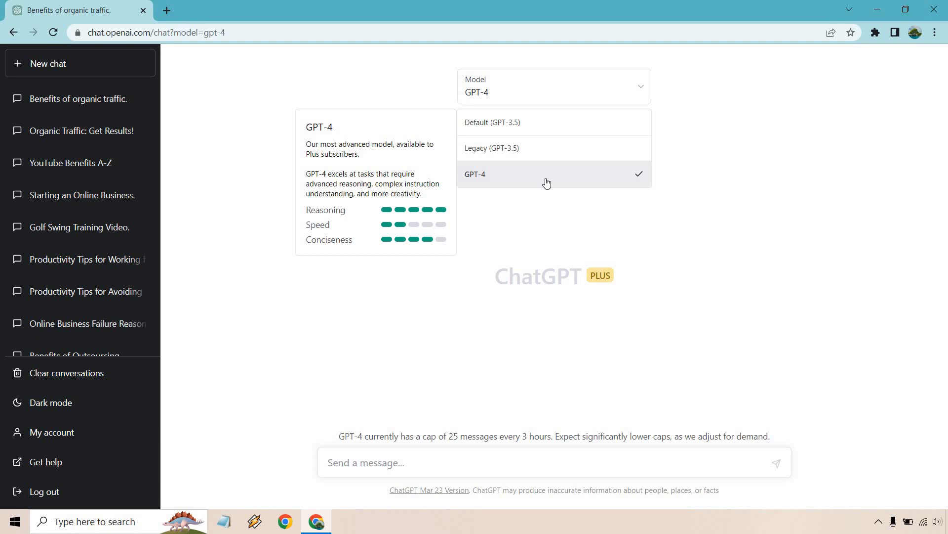
mouse_move(542, 145)
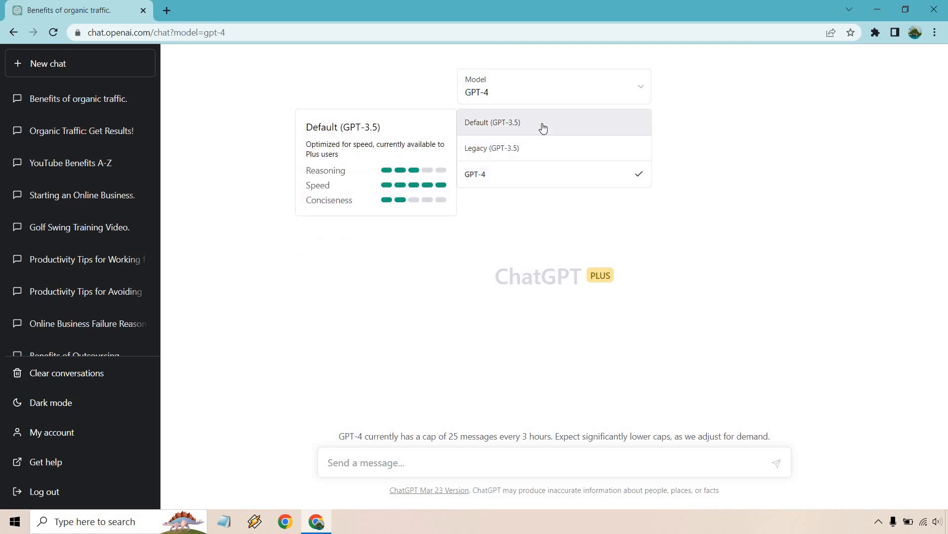
mouse_move(544, 178)
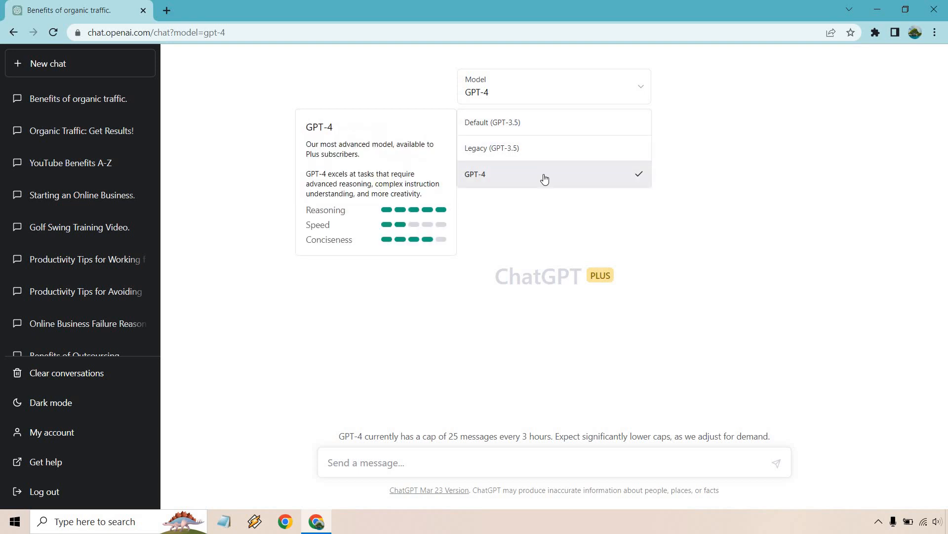